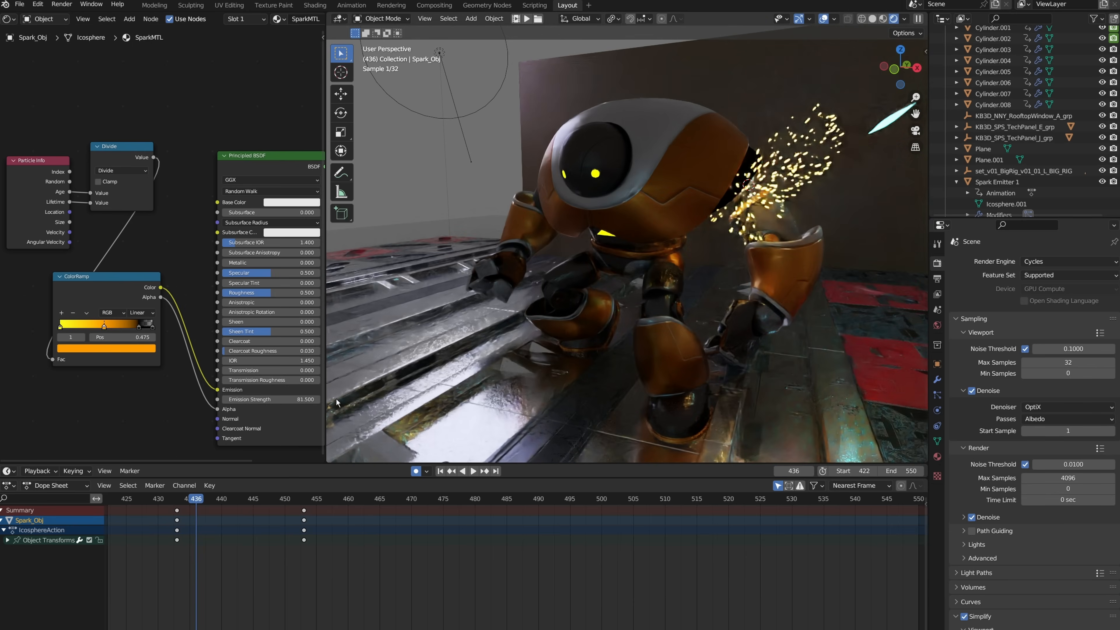
Set the spark material Emission Strength to 200, tweak the ColorRamp, and render the frame
{"action": "left_click_drag", "start_coordinate": [270, 398], "coordinate": [257, 398]}
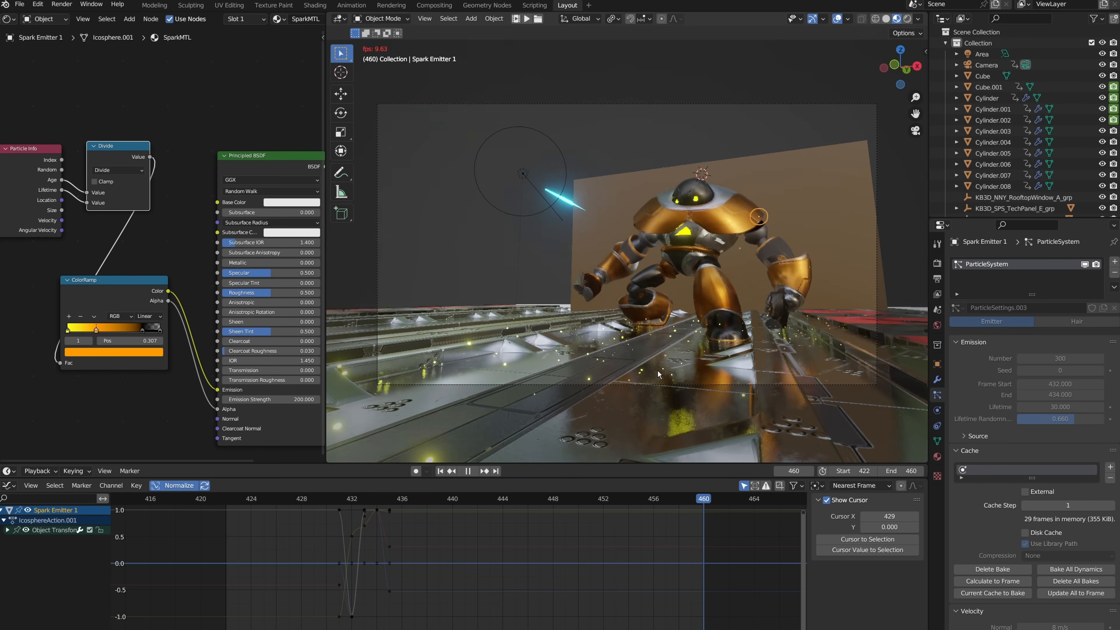
{"action": "left_click", "coordinate": [464, 498]}
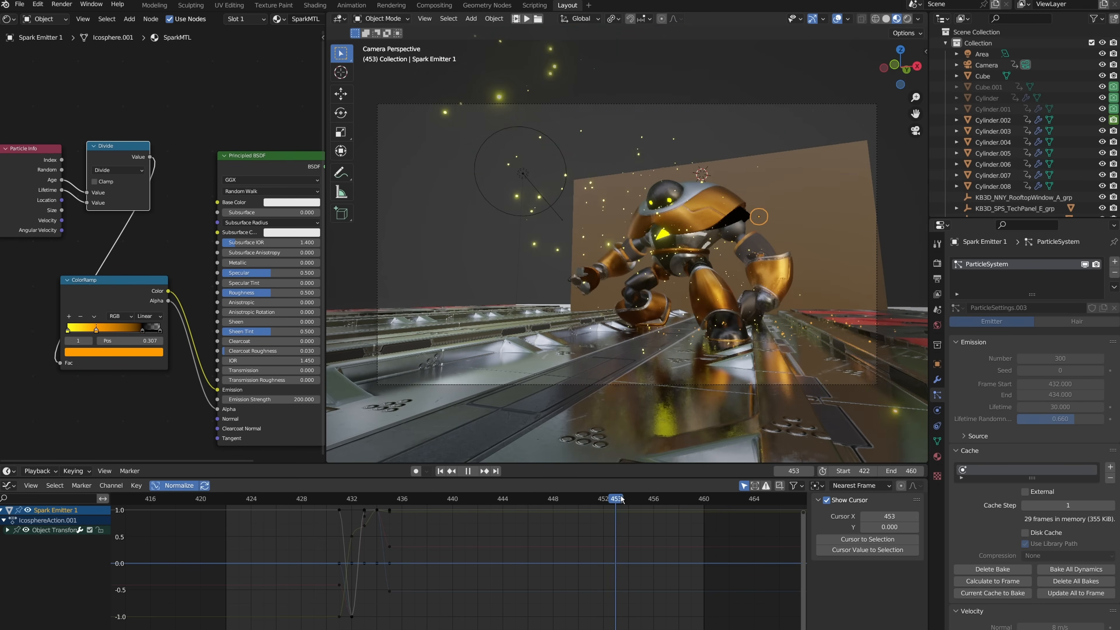
{"action": "left_click", "coordinate": [468, 471]}
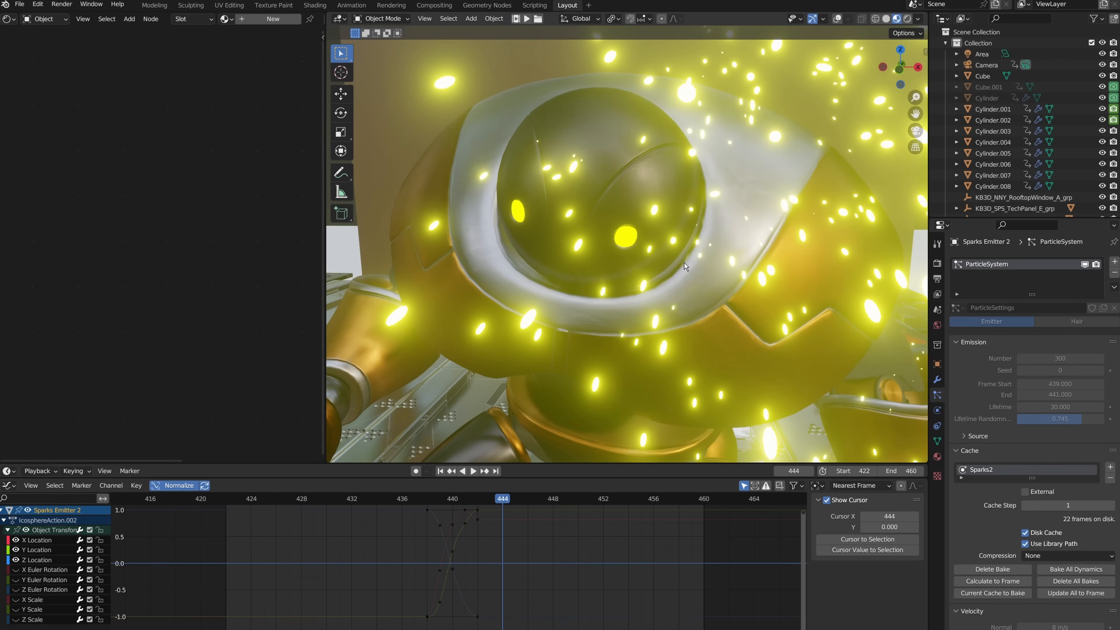
{"action": "mouse_move", "coordinate": [674, 256]}
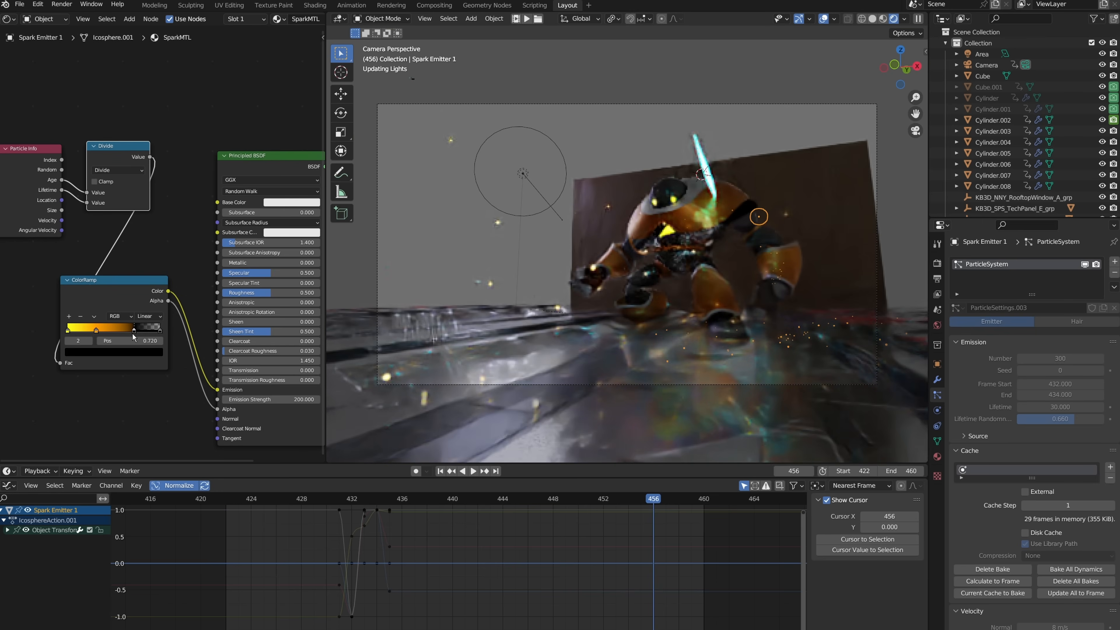
{"action": "key", "text": "F12"}
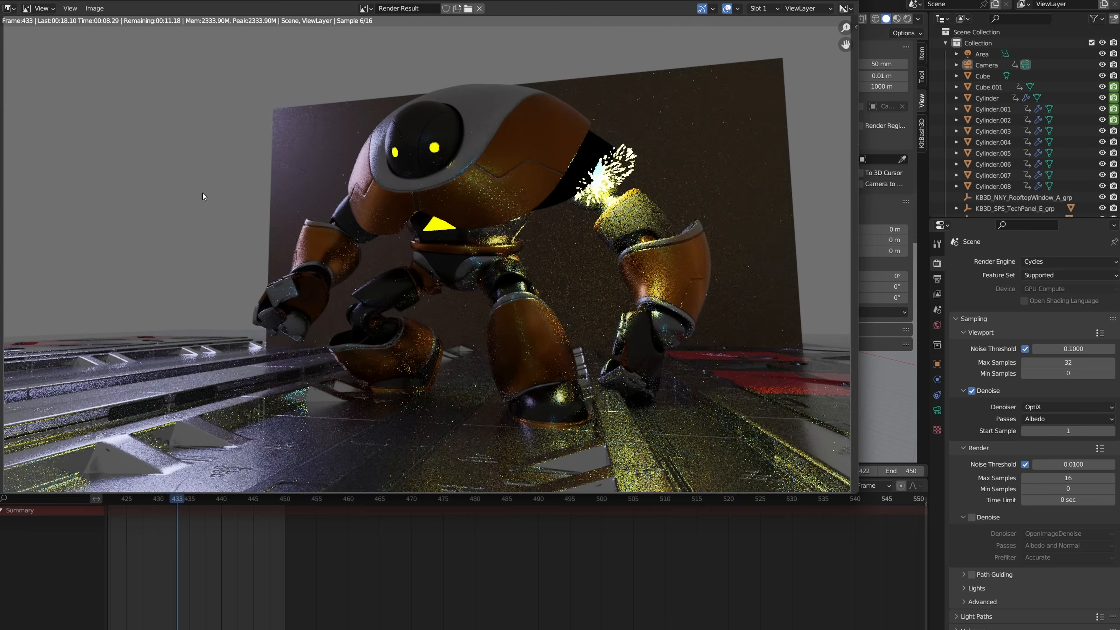
{"action": "left_click", "coordinate": [209, 499]}
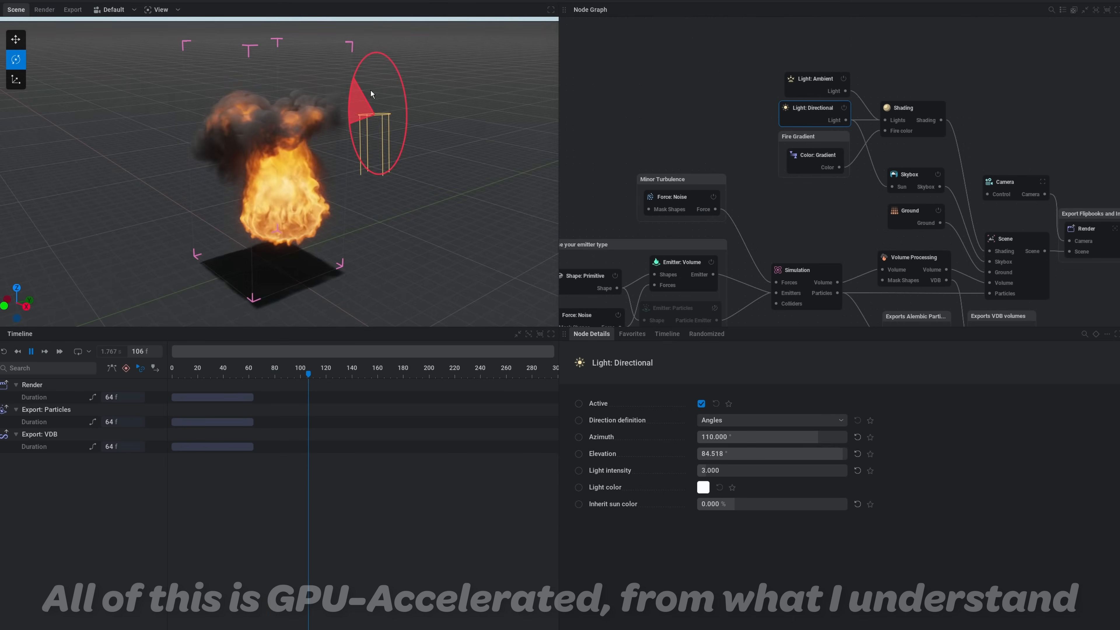
Try pink and green flame colours in the Fire Gradient picker, then load the imported-geometry fire scene
{"action": "left_click", "coordinate": [816, 155]}
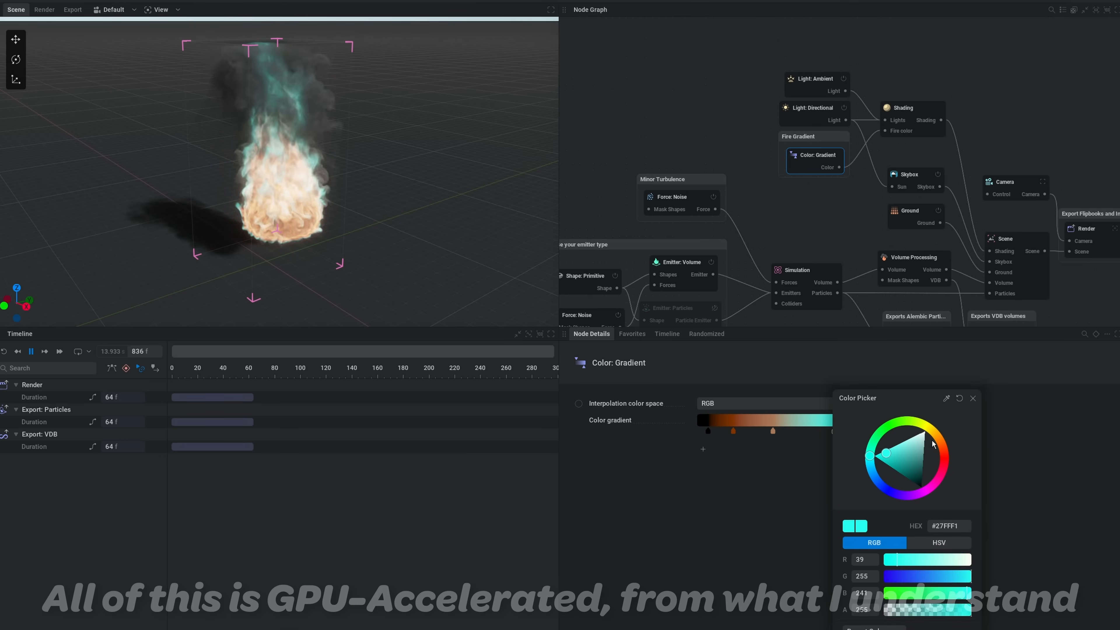
{"action": "left_click_drag", "start_coordinate": [868, 453], "coordinate": [935, 480]}
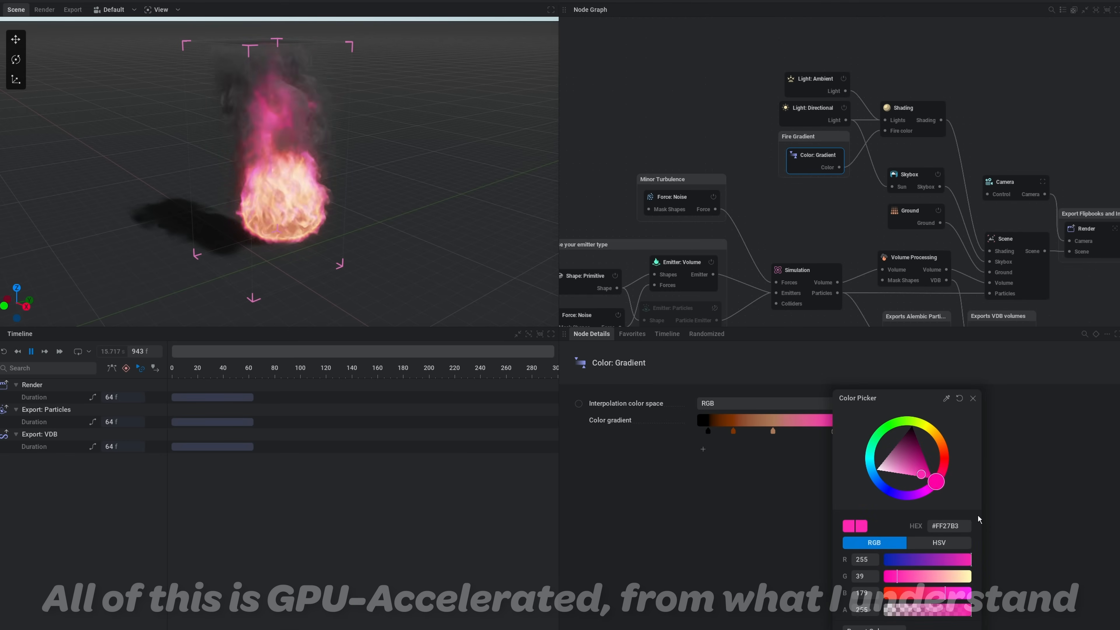
{"action": "left_click_drag", "start_coordinate": [936, 480], "coordinate": [872, 434]}
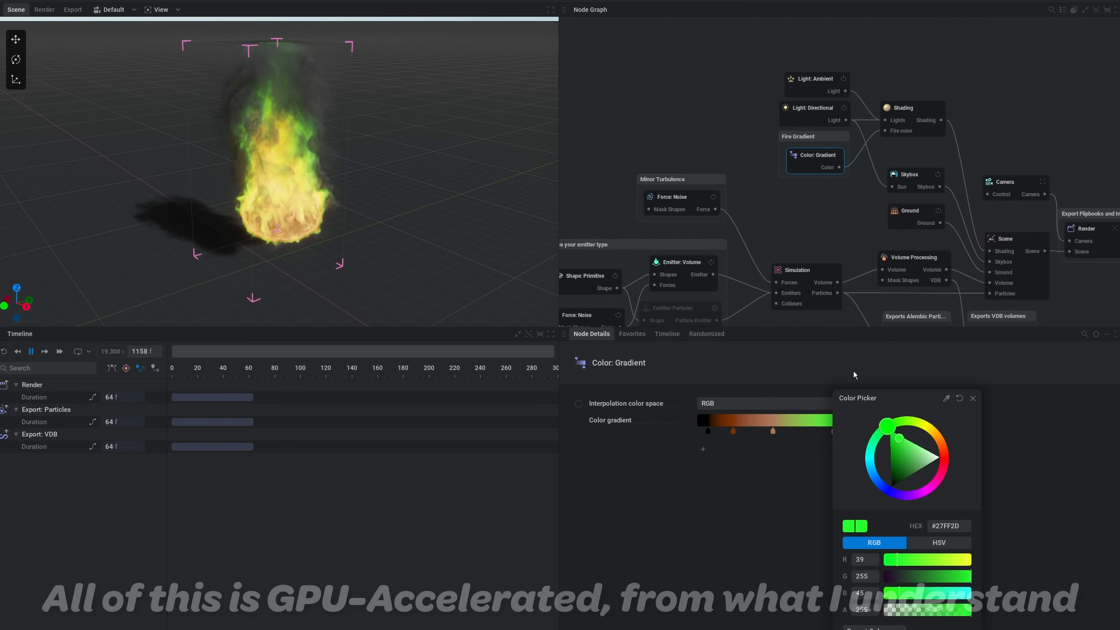
{"action": "left_click", "coordinate": [973, 398]}
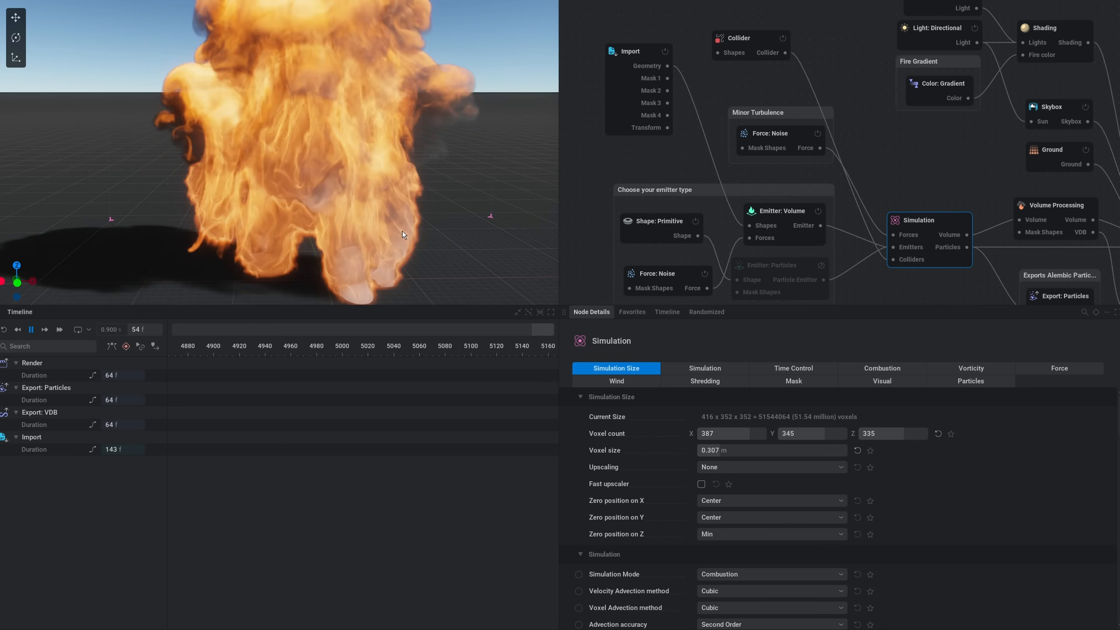
Load bullet_impact_concrete.ember and select its Shape: Primitive box node
{"action": "left_click", "coordinate": [31, 329]}
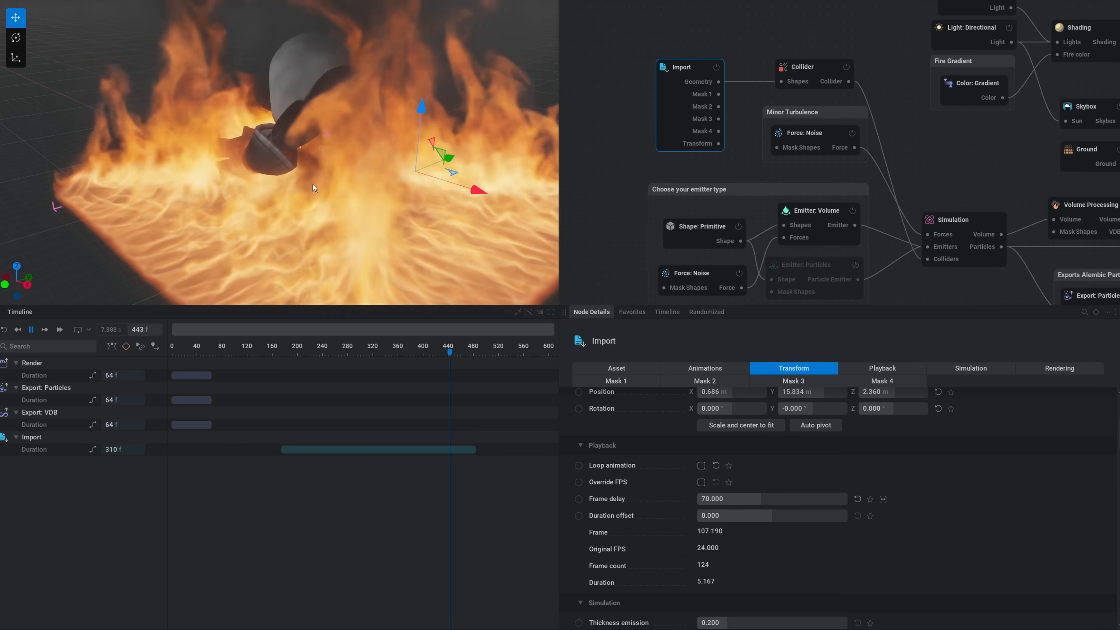
{"action": "left_click", "coordinate": [489, 352]}
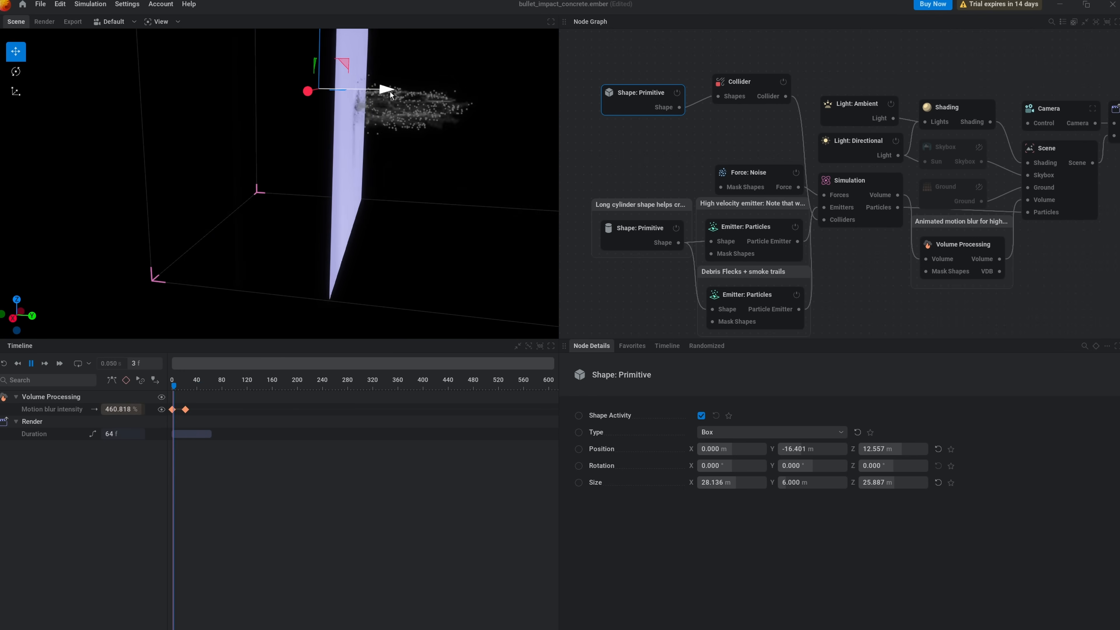
Bring the exported bullet-impact VDB into Blender with a Principled Volume of density 8.5
{"action": "left_click", "coordinate": [32, 363]}
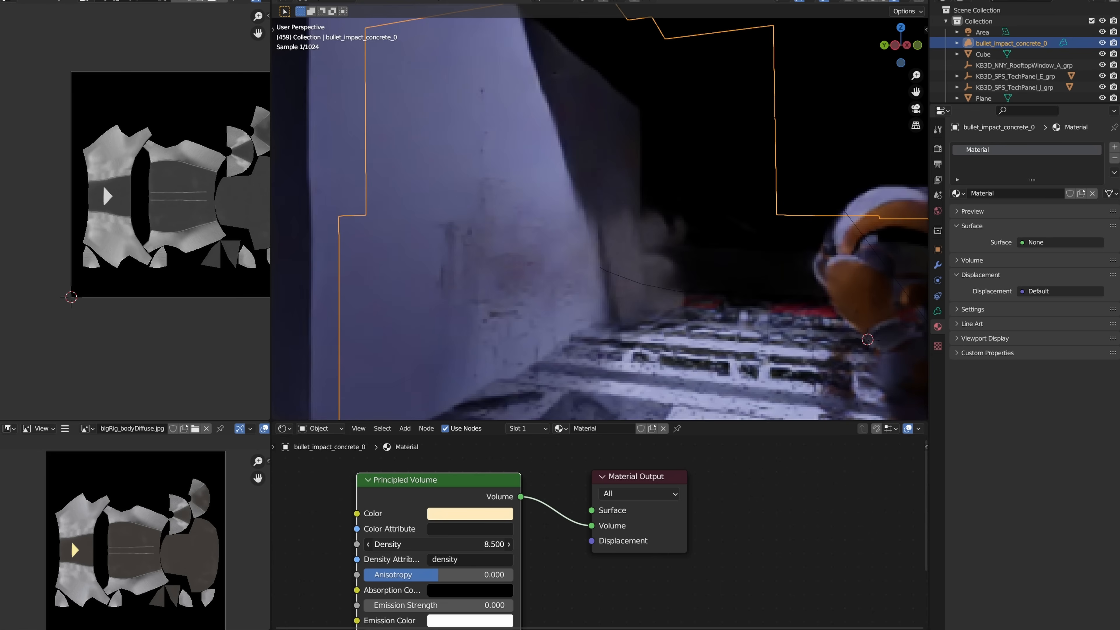
{"action": "left_click", "coordinate": [469, 513]}
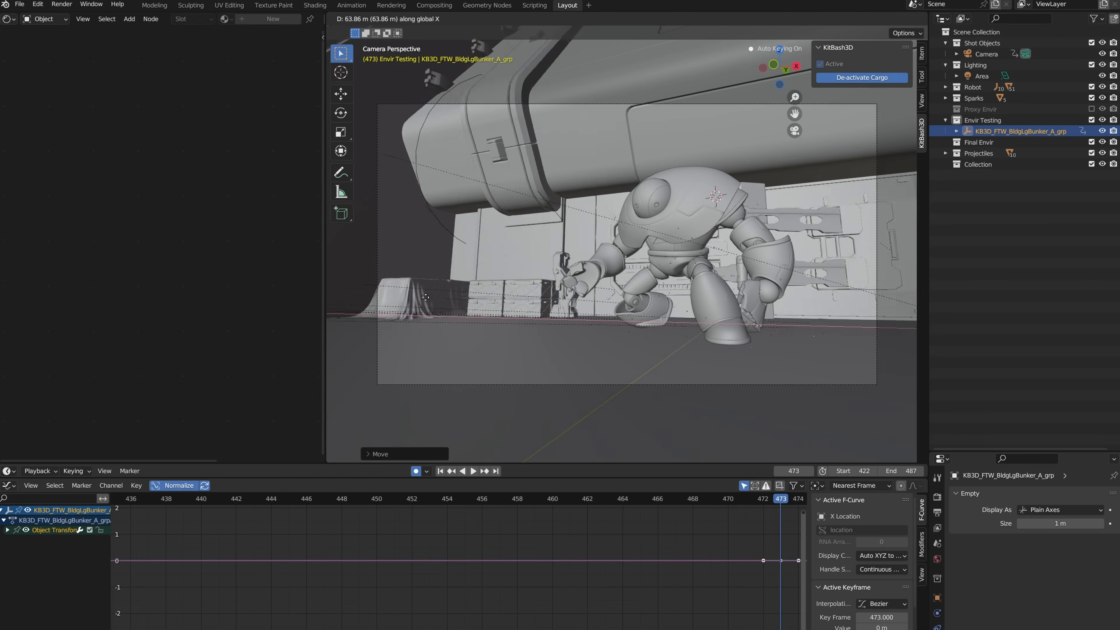
{"action": "left_click", "coordinate": [474, 471]}
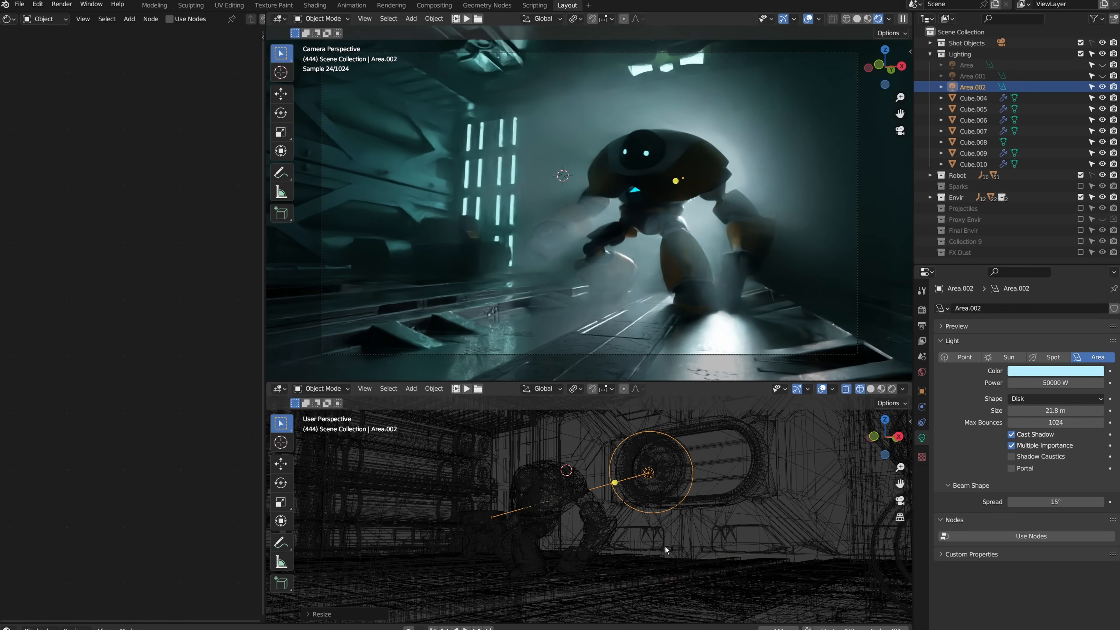
Enable Mist, Volume, Emission, AO and Cryptomatte Object passes and render the corridor shot
{"action": "left_click", "coordinate": [922, 324]}
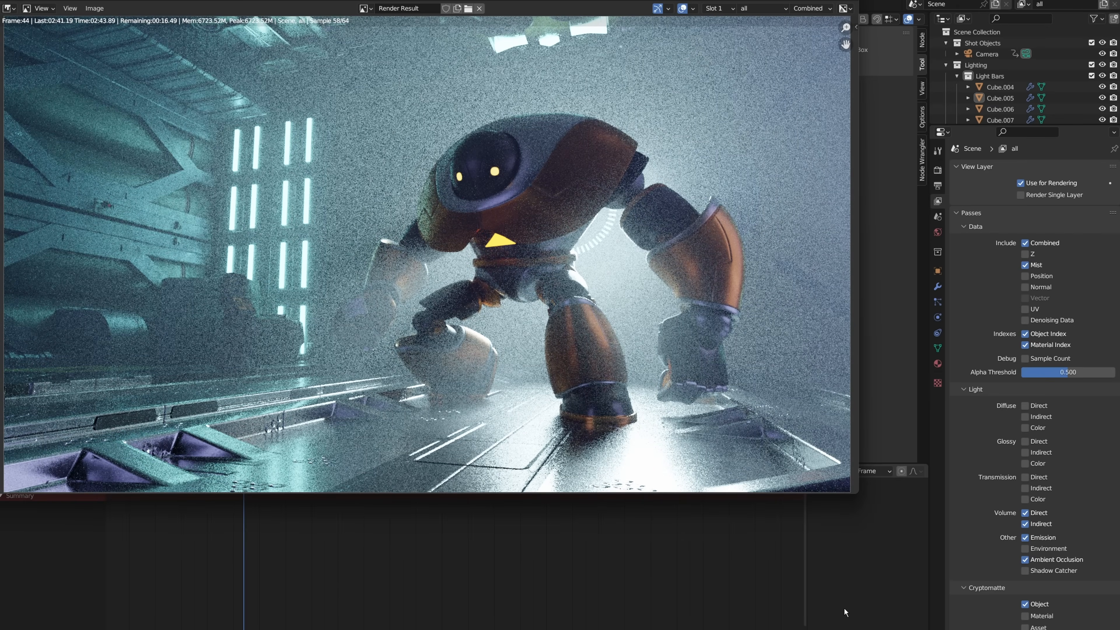
Load the EXR render sequence in the compositor and preview its volume pass in the Viewer
{"action": "left_click", "coordinate": [434, 6]}
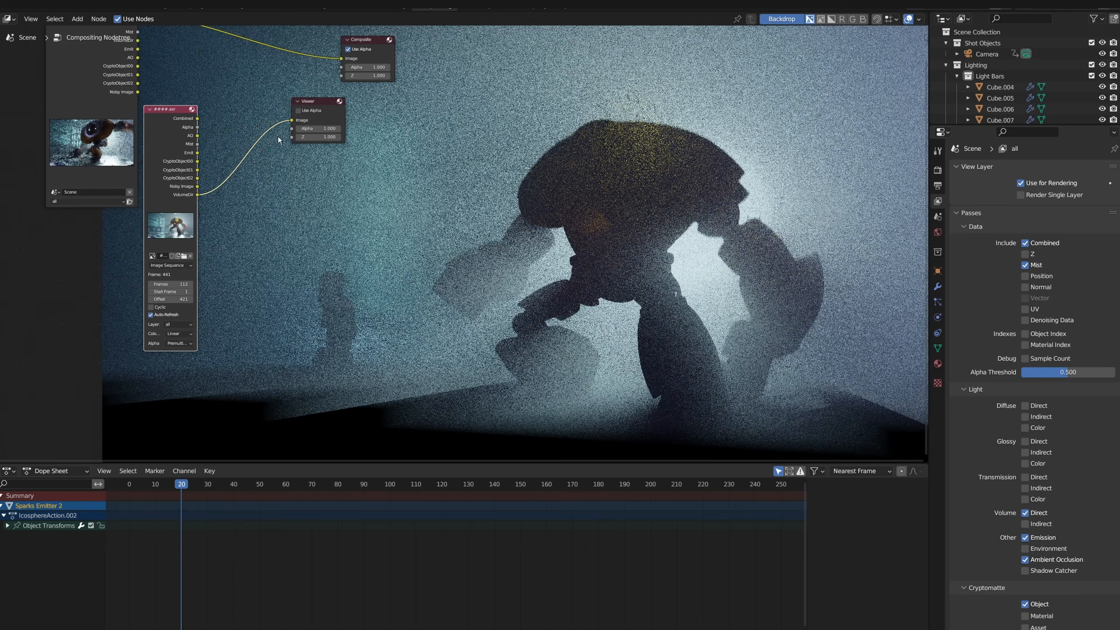
Route the Combined pass through a Fog Glow Glare node into the Viewer
{"action": "left_click", "coordinate": [245, 196]}
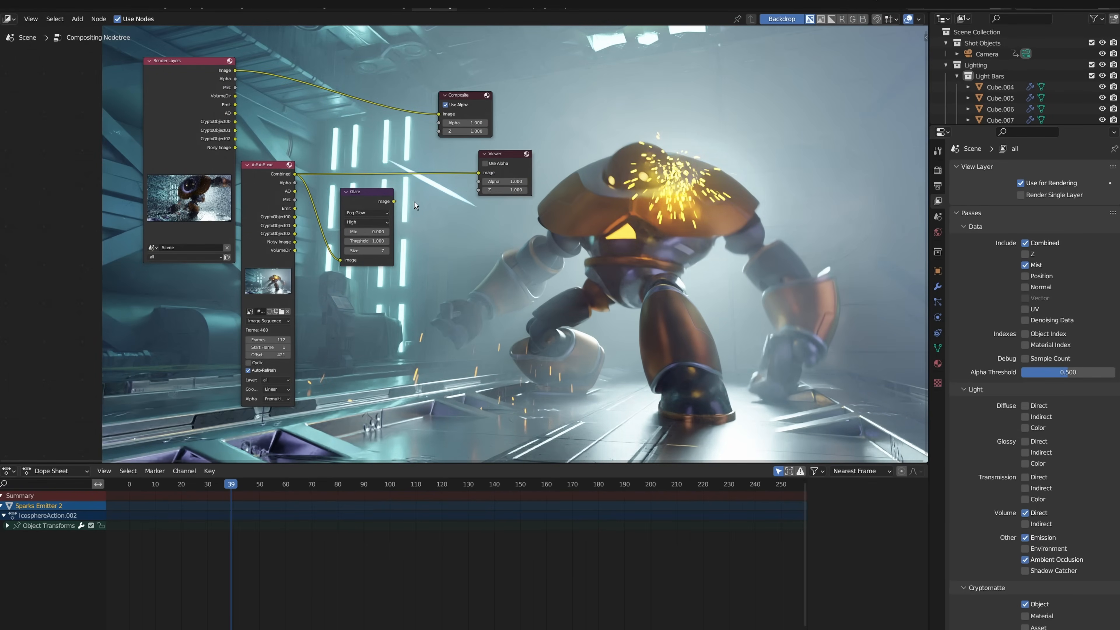
{"action": "left_click", "coordinate": [154, 6]}
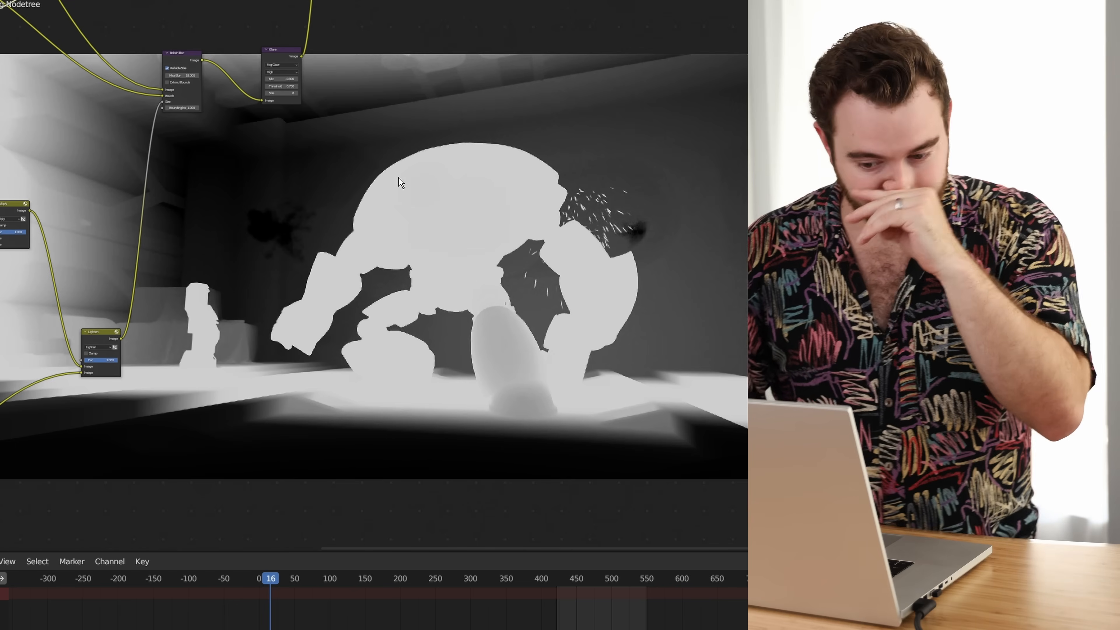
{"action": "mouse_move", "coordinate": [221, 211]}
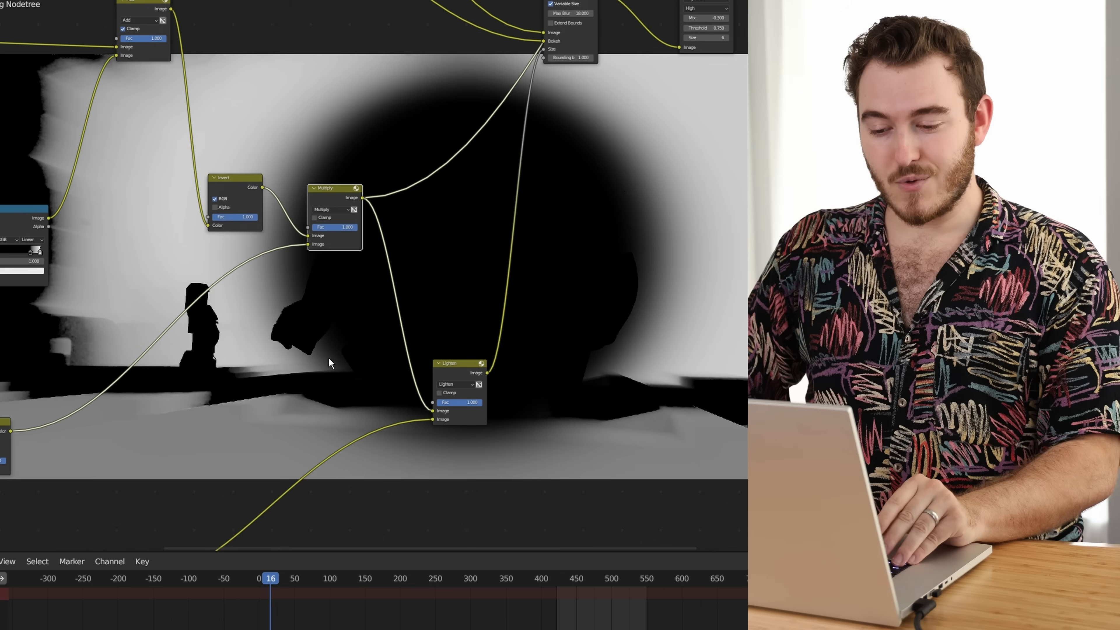
{"action": "mouse_move", "coordinate": [222, 322]}
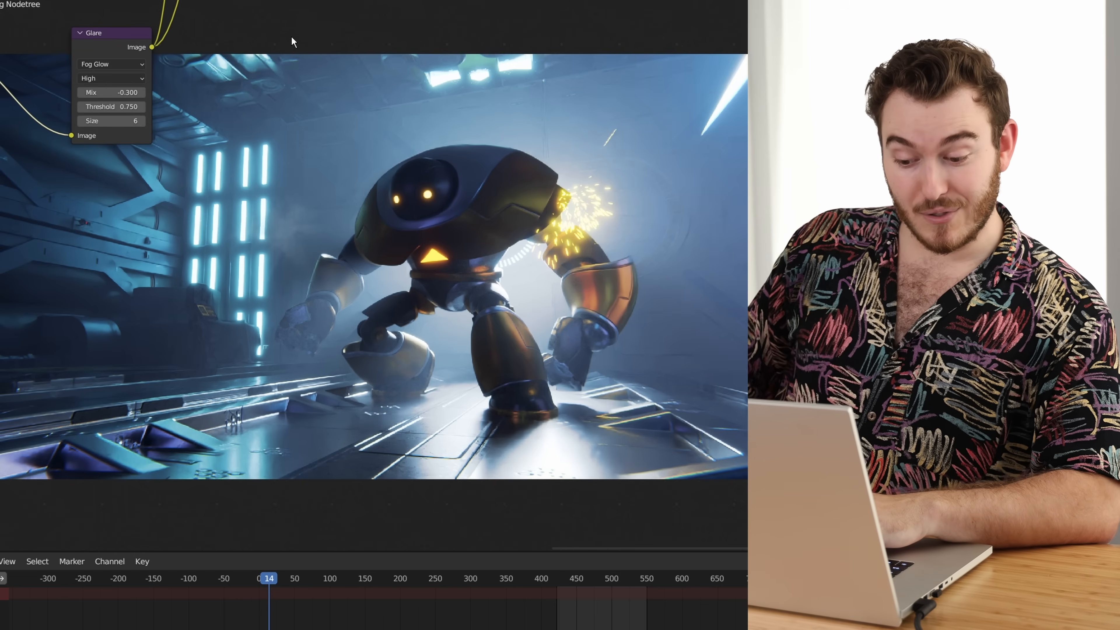
{"action": "mouse_move", "coordinate": [226, 182]}
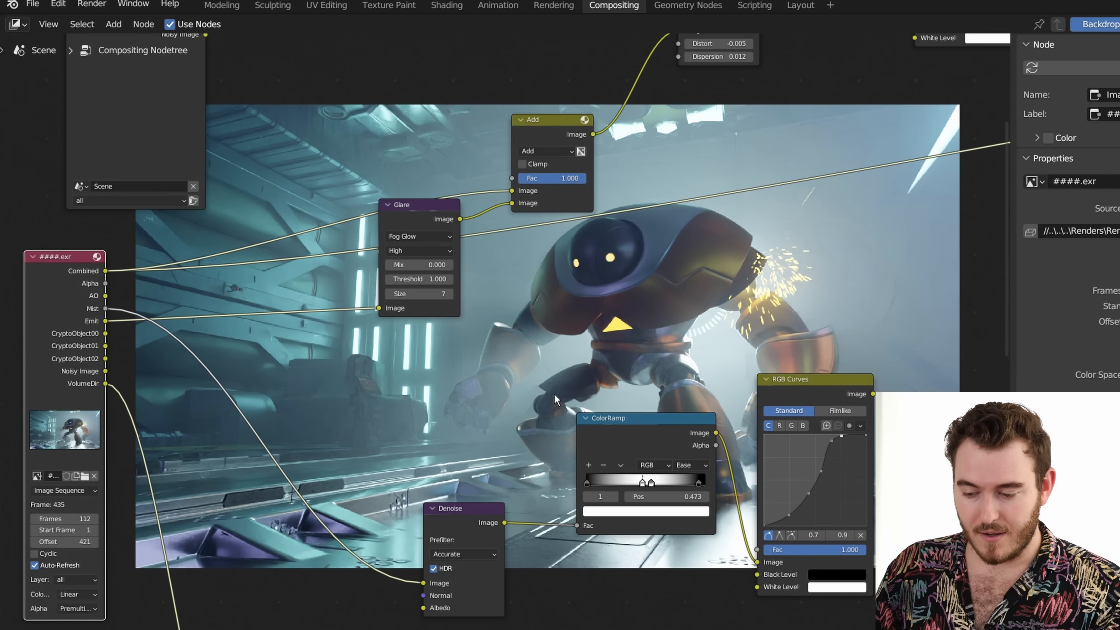
{"action": "mouse_move", "coordinate": [397, 224]}
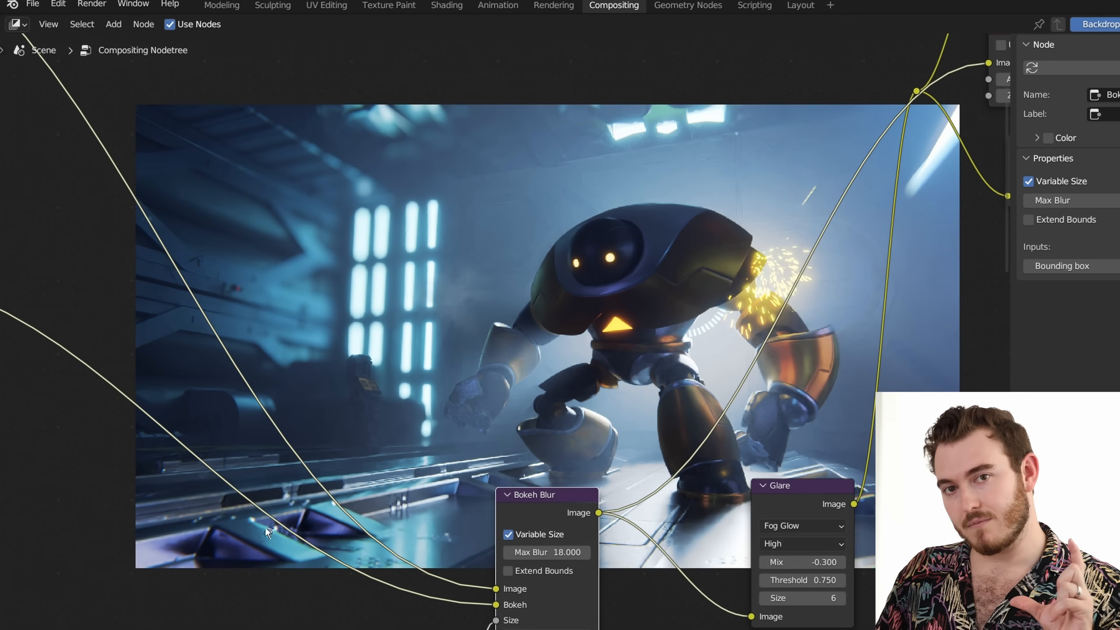
{"action": "left_click", "coordinate": [804, 485]}
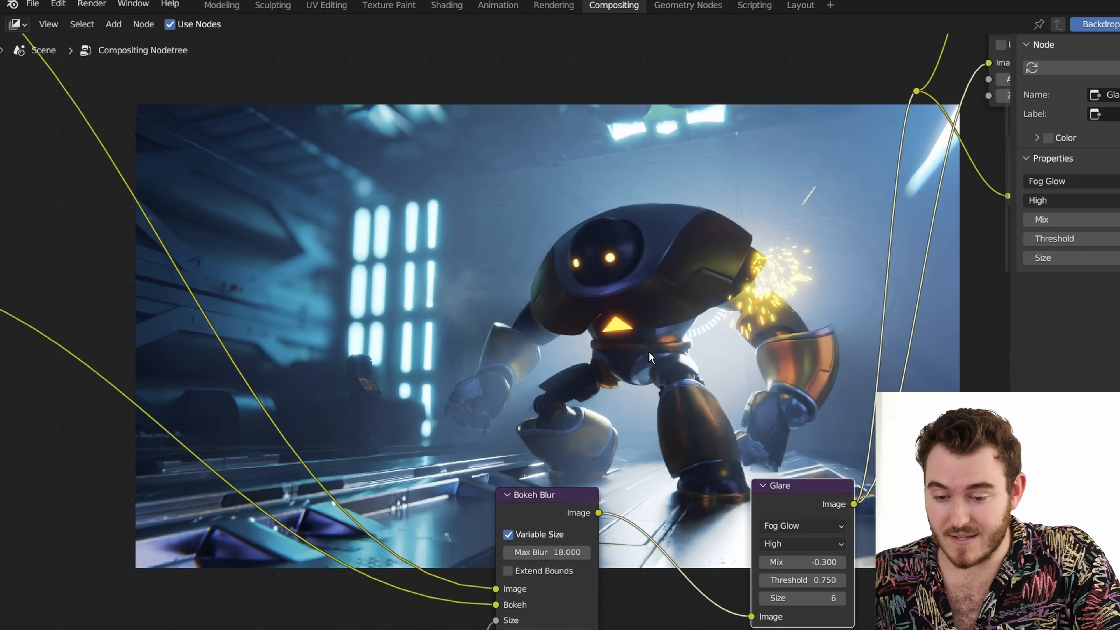
{"action": "left_click", "coordinate": [92, 3]}
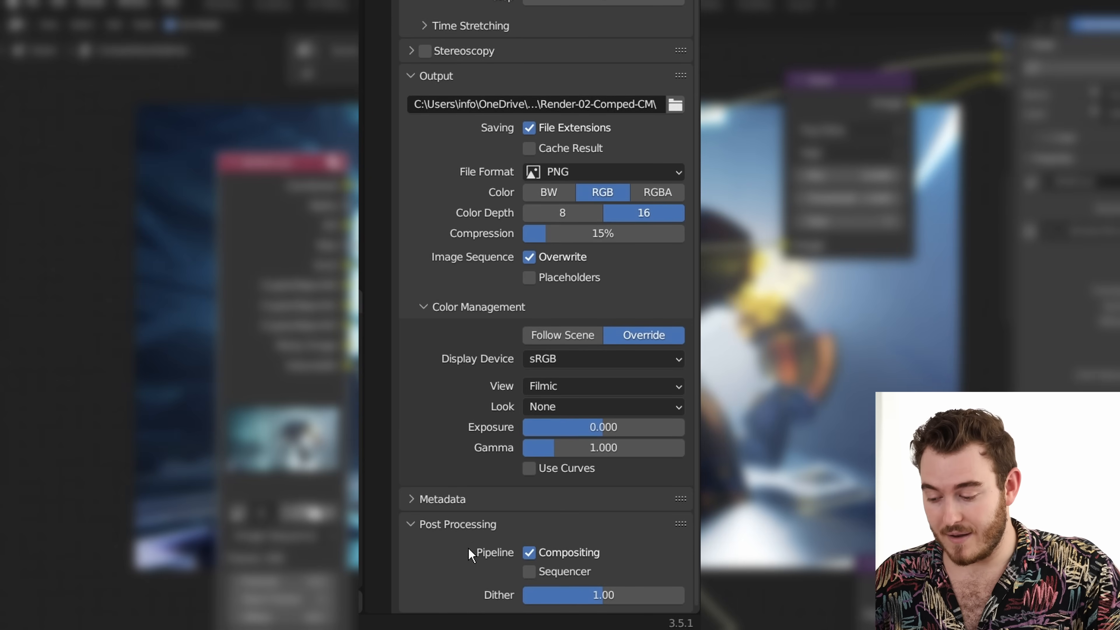
{"action": "mouse_move", "coordinate": [546, 583]}
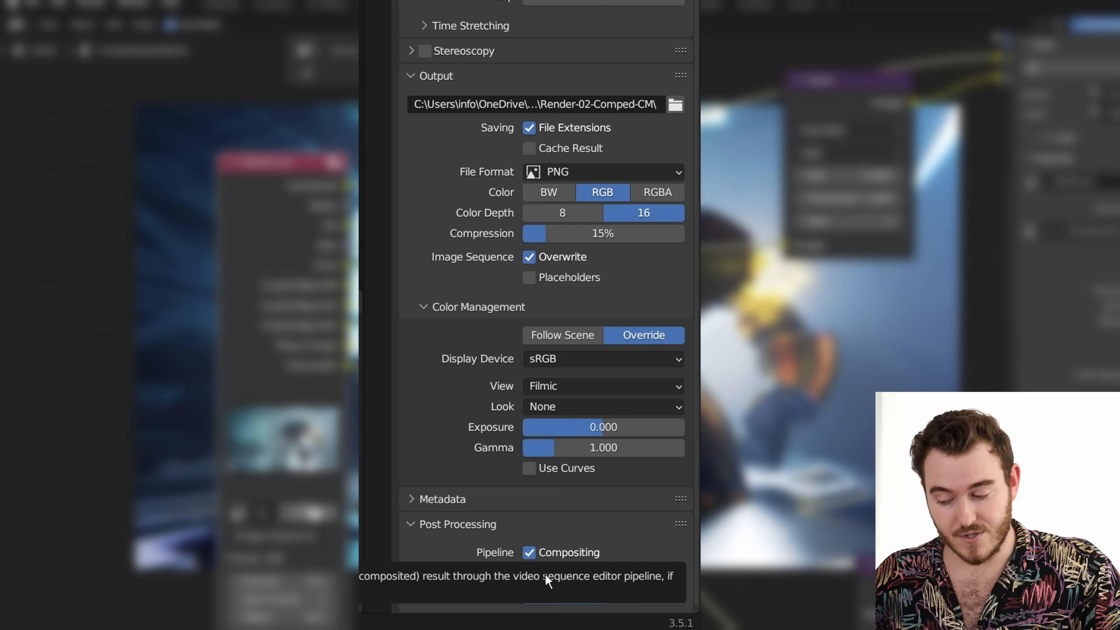